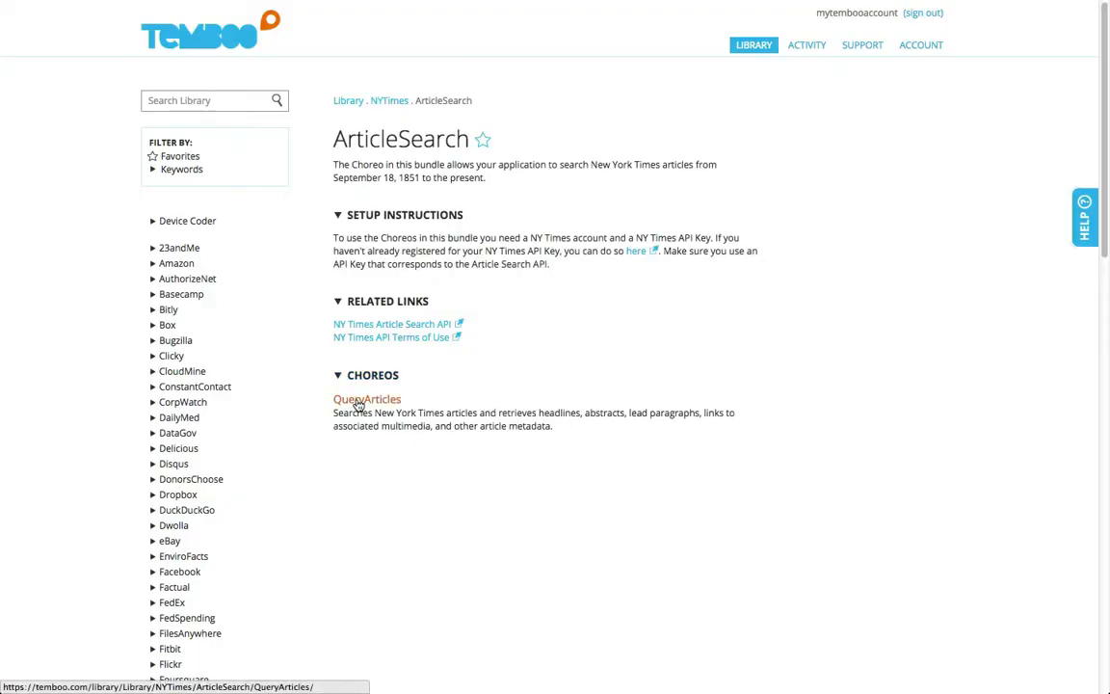
Open the QueryArticles Choreo from the NYTimes ArticleSearch bundle.
left_click(366, 397)
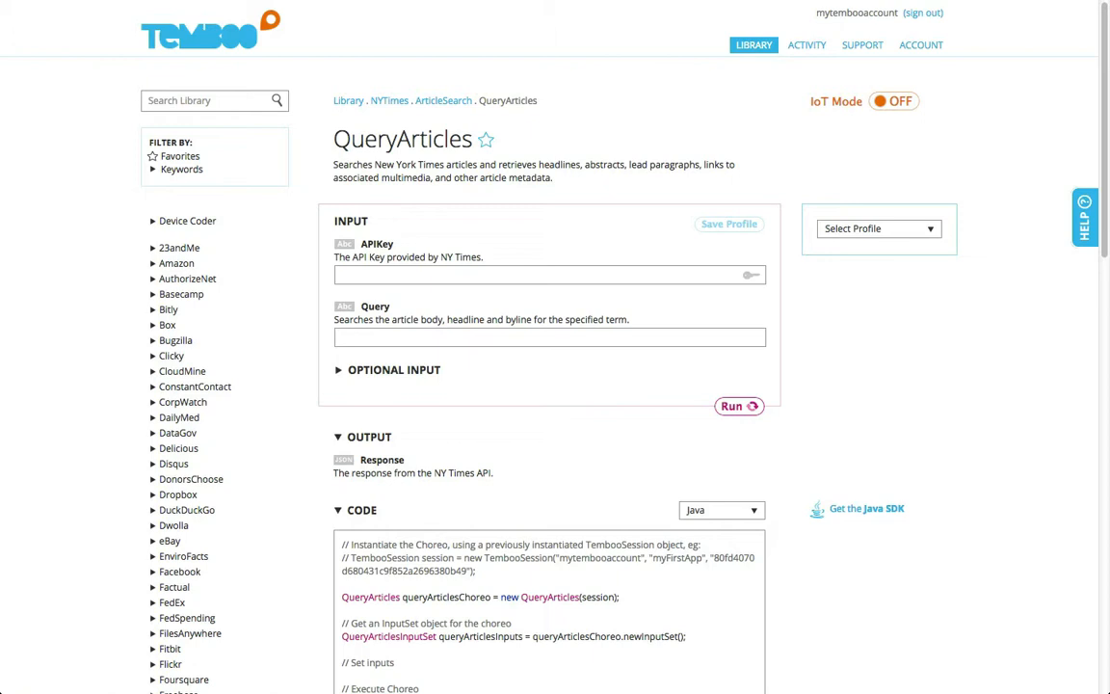
mouse_move(805, 227)
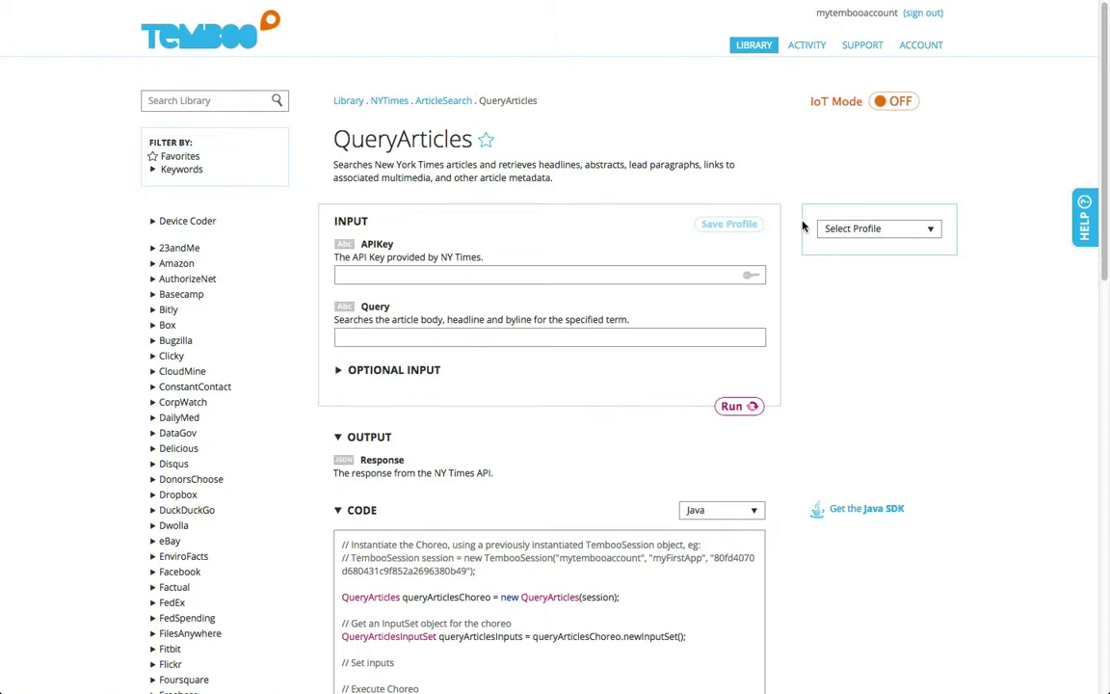
Run QueryArticles using the saved nyTimes profile with query 'wearable technology', returning article JSON.
left_click(877, 227)
type("wearable technology")
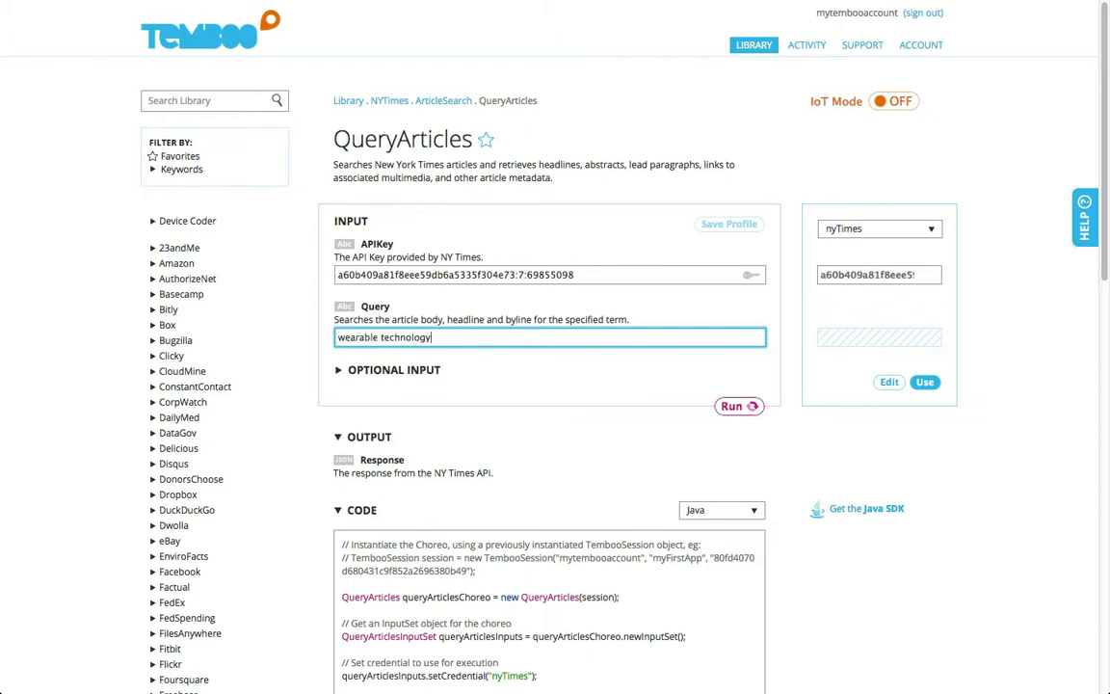
left_click(740, 405)
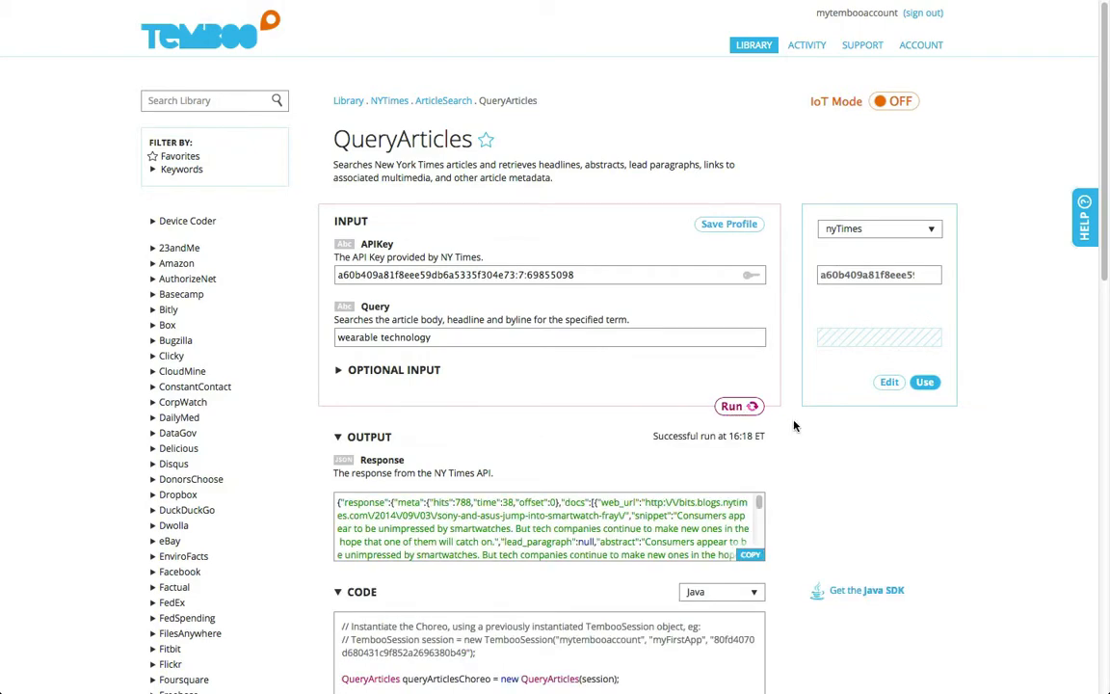
Switch the QueryArticles code sample from Java to cURL.
scroll("down", 3)
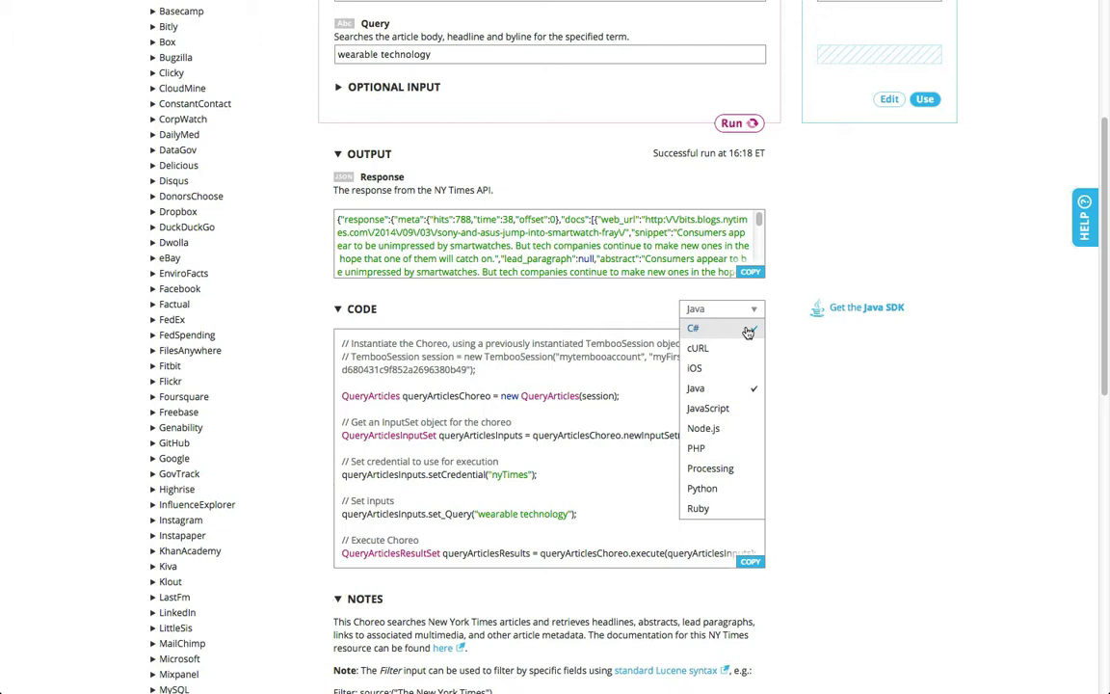
left_click(697, 347)
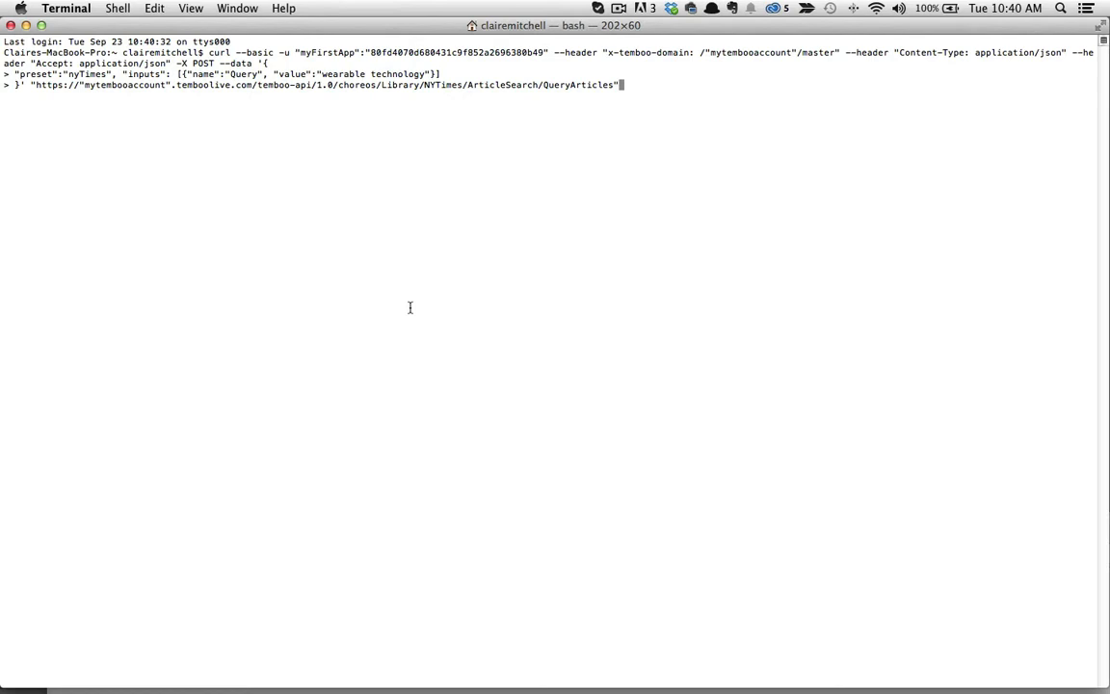
Execute the pasted curl request, returning JSON results for wearable technology articles.
key("Return")
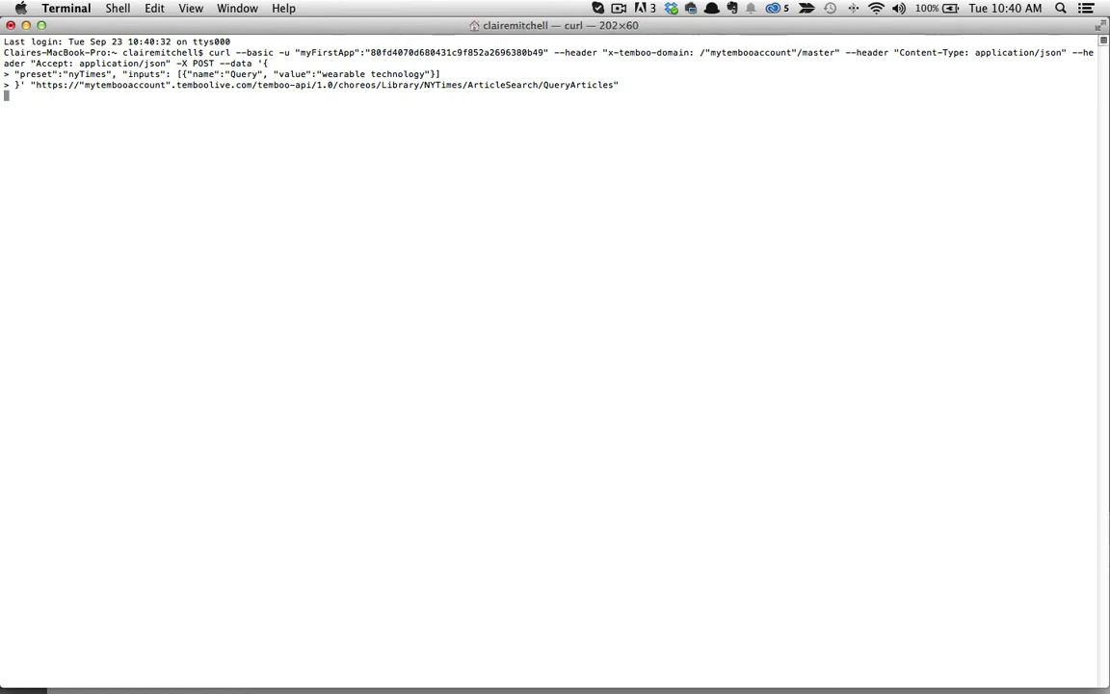
key("Return")
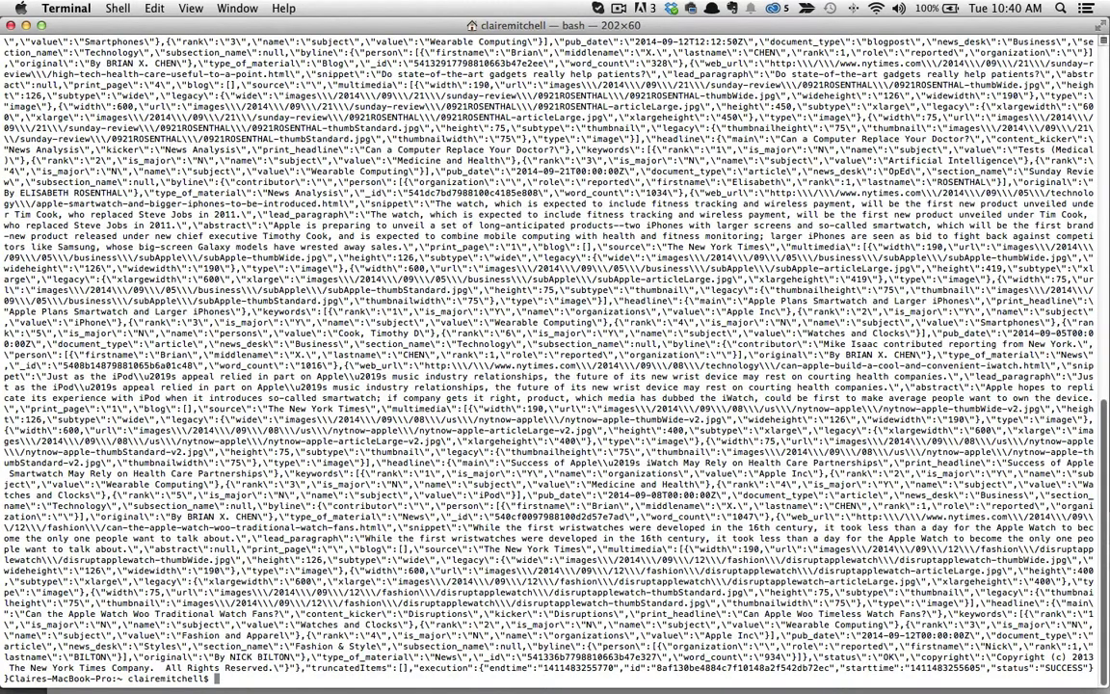